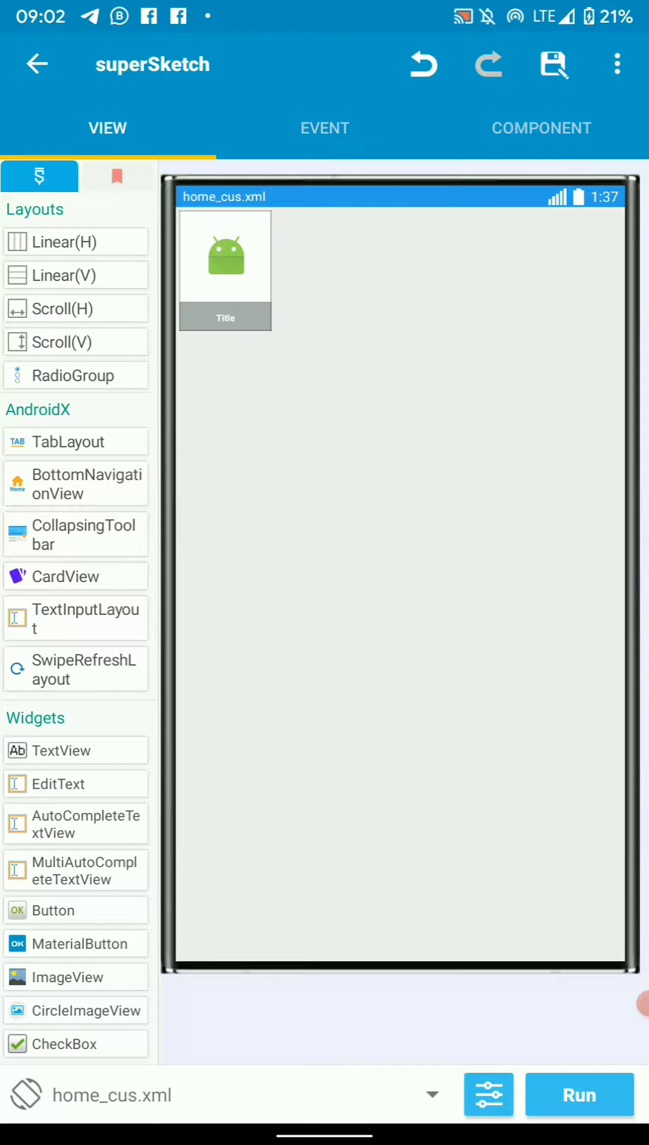
Browse linear2 and title in the view dropdown, then select the outer linear1 container
left_click(225, 255)
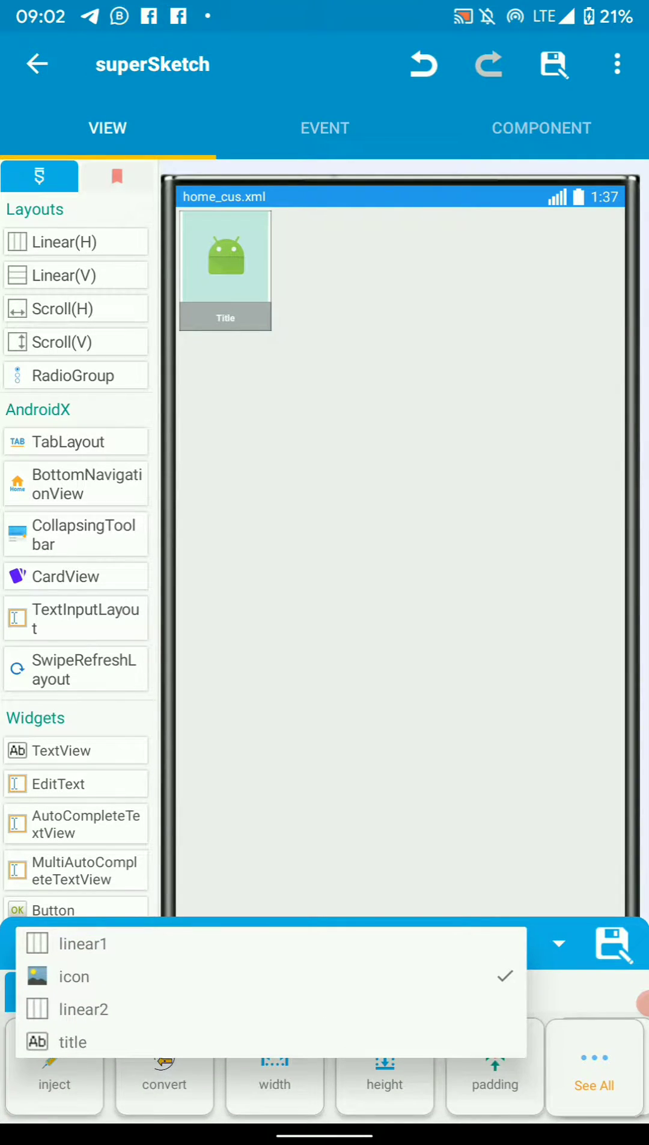
left_click(81, 943)
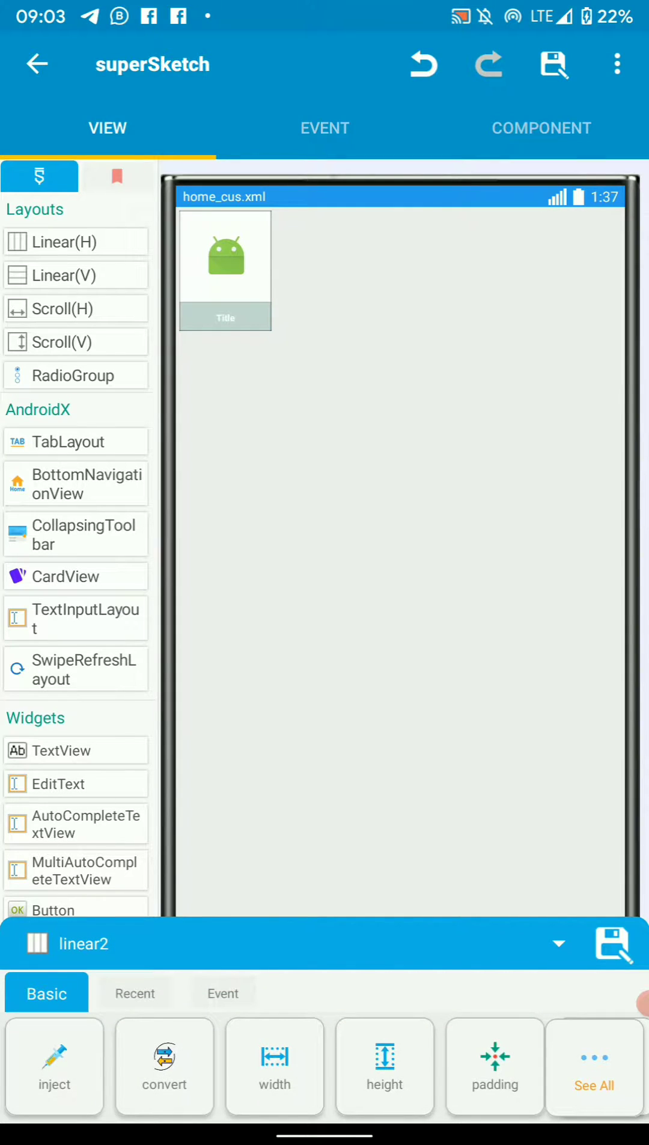
left_click(225, 316)
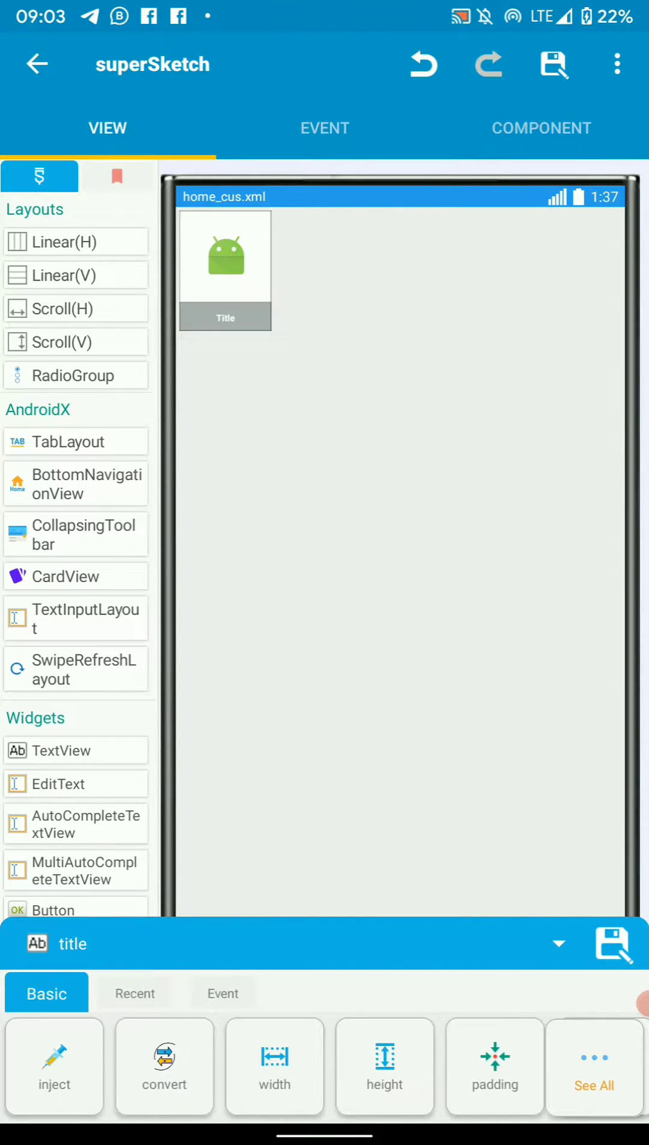
left_click(225, 255)
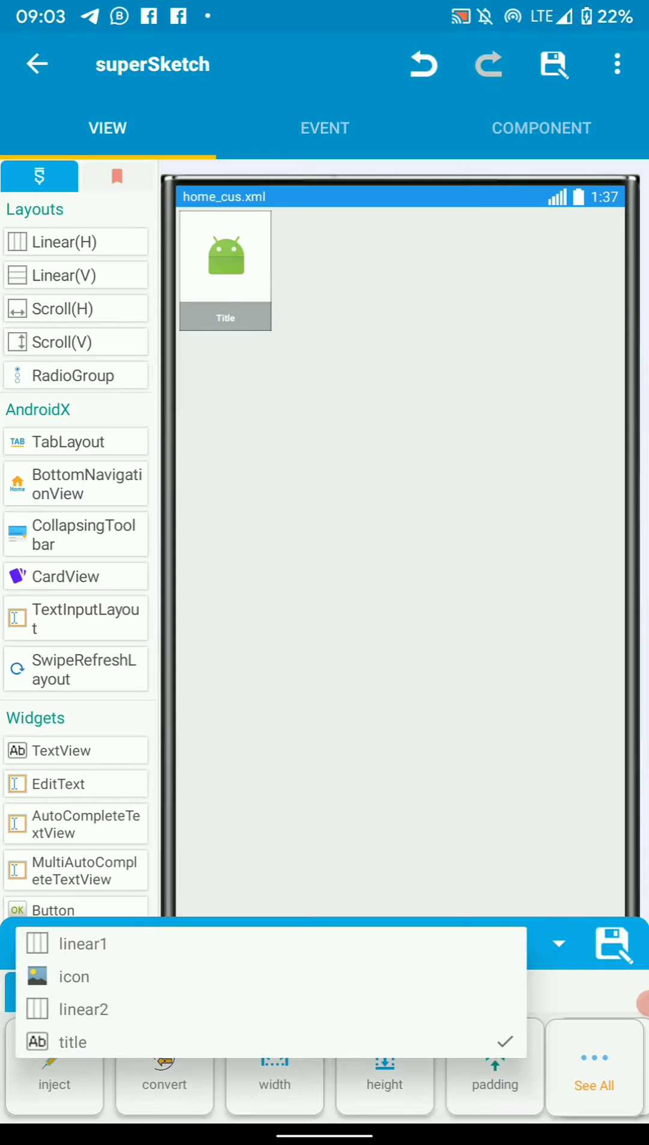
left_click(80, 944)
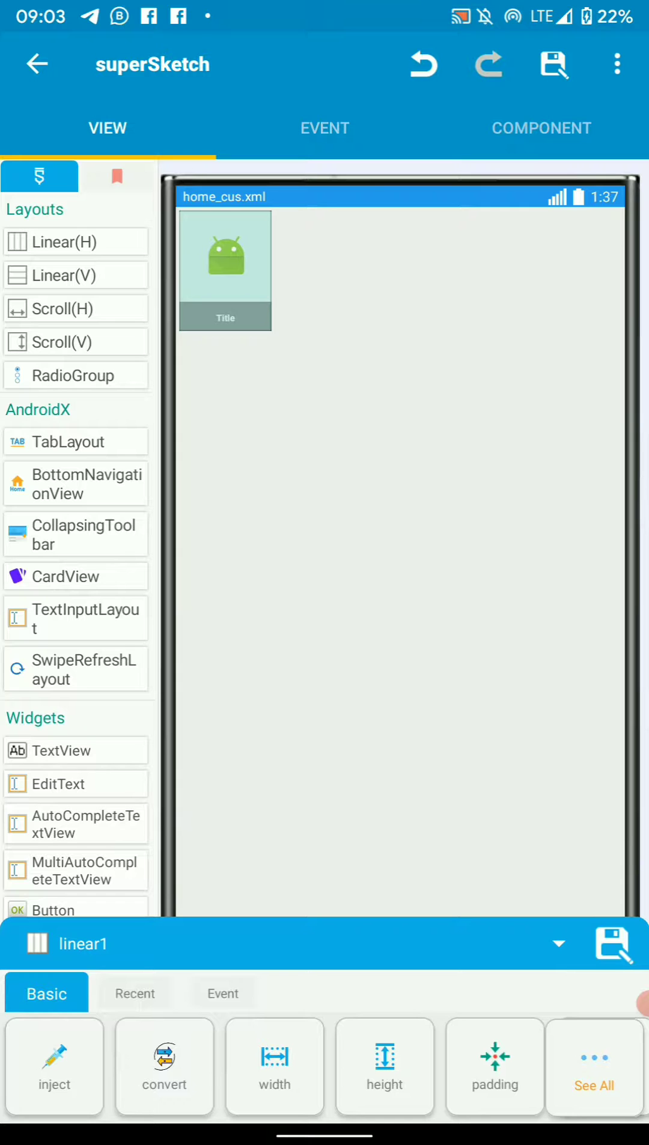
Change linear1's convert class name to FrameLayout
left_click(164, 1066)
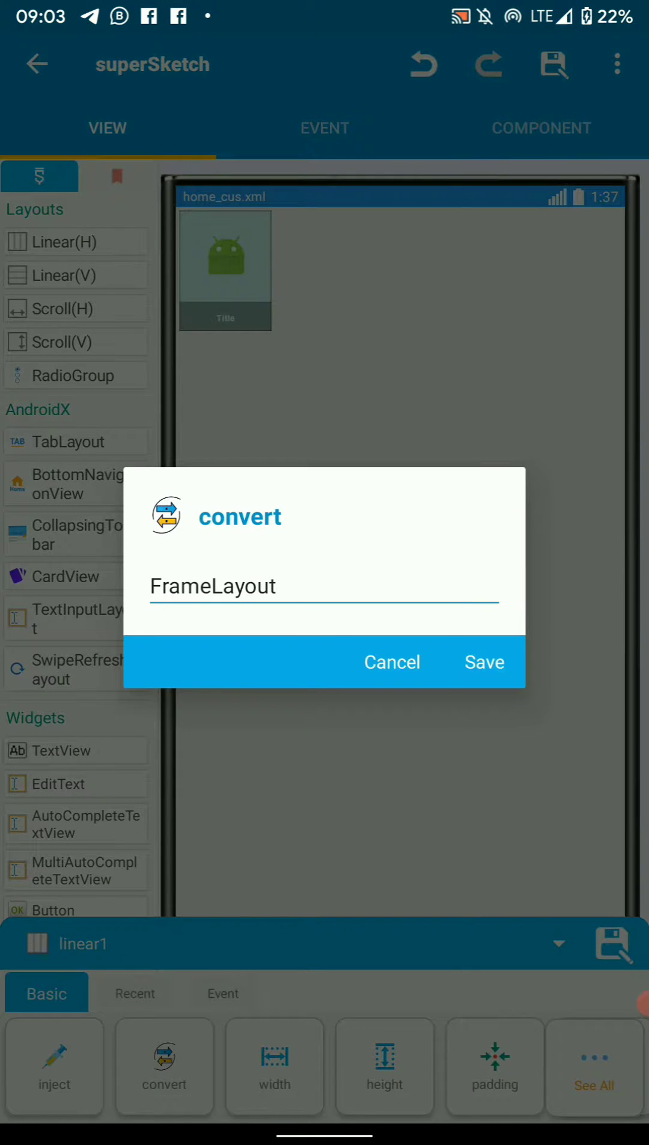
left_click(323, 585)
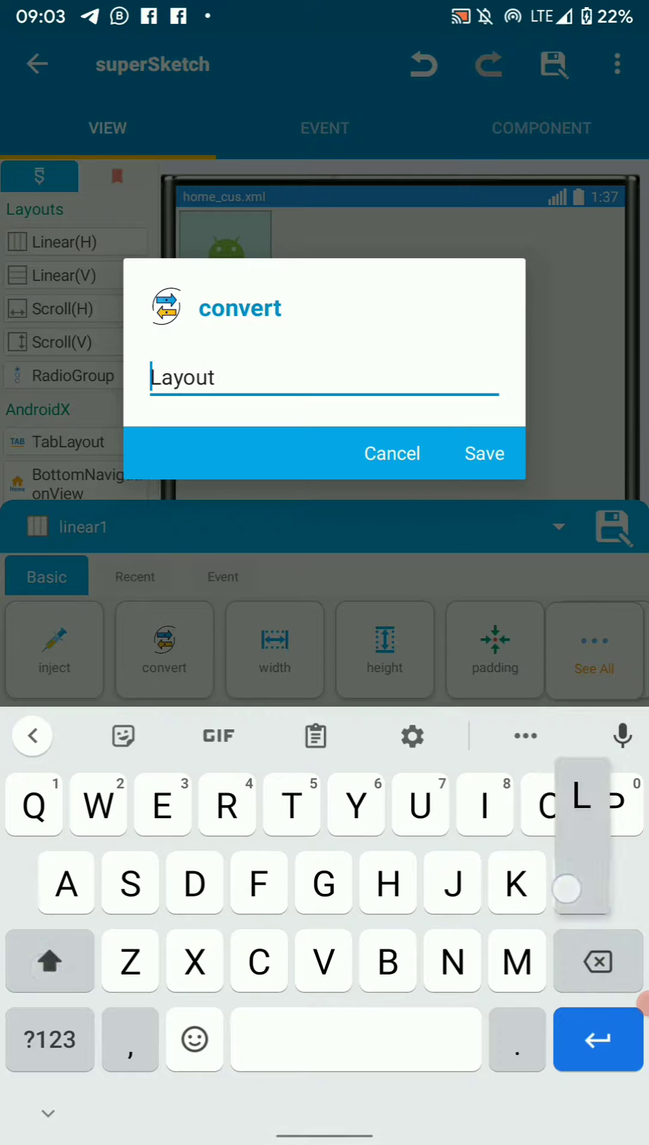
type("Linear")
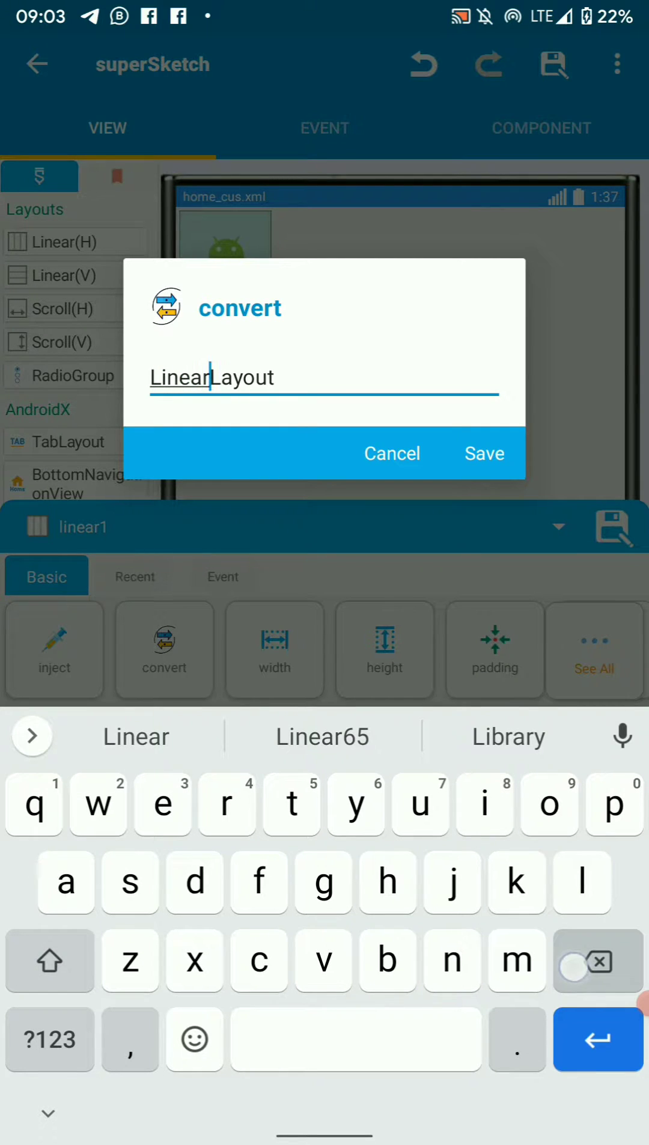
type("Frame")
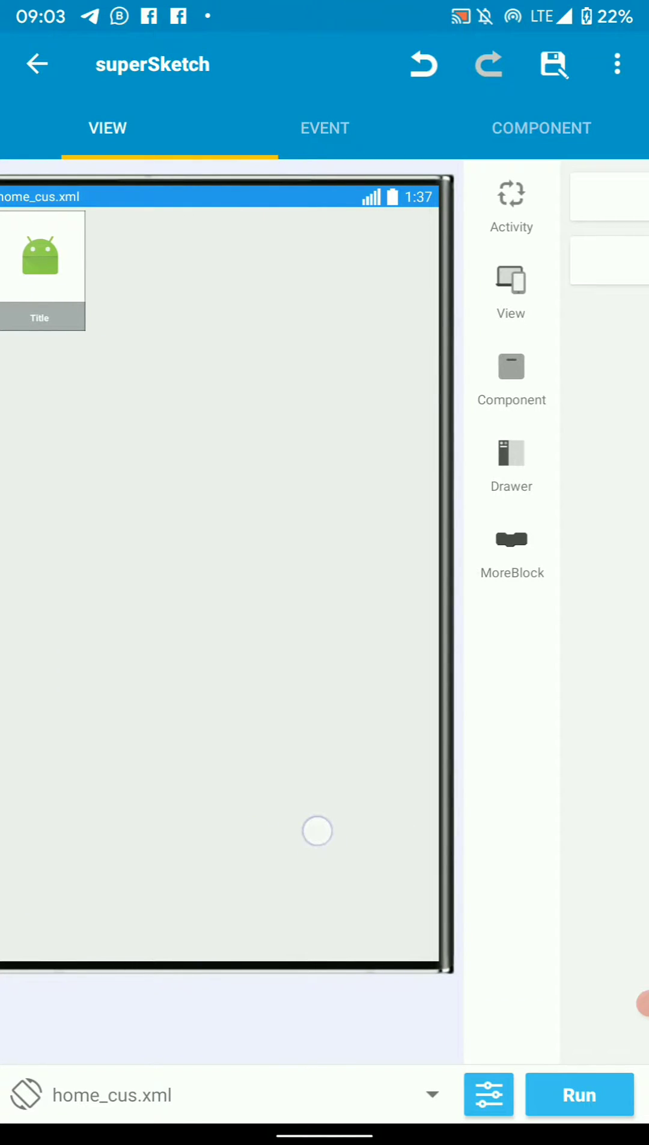
Choose HomeActivity.java from the Java file selector to reach its event blocks
left_click(324, 128)
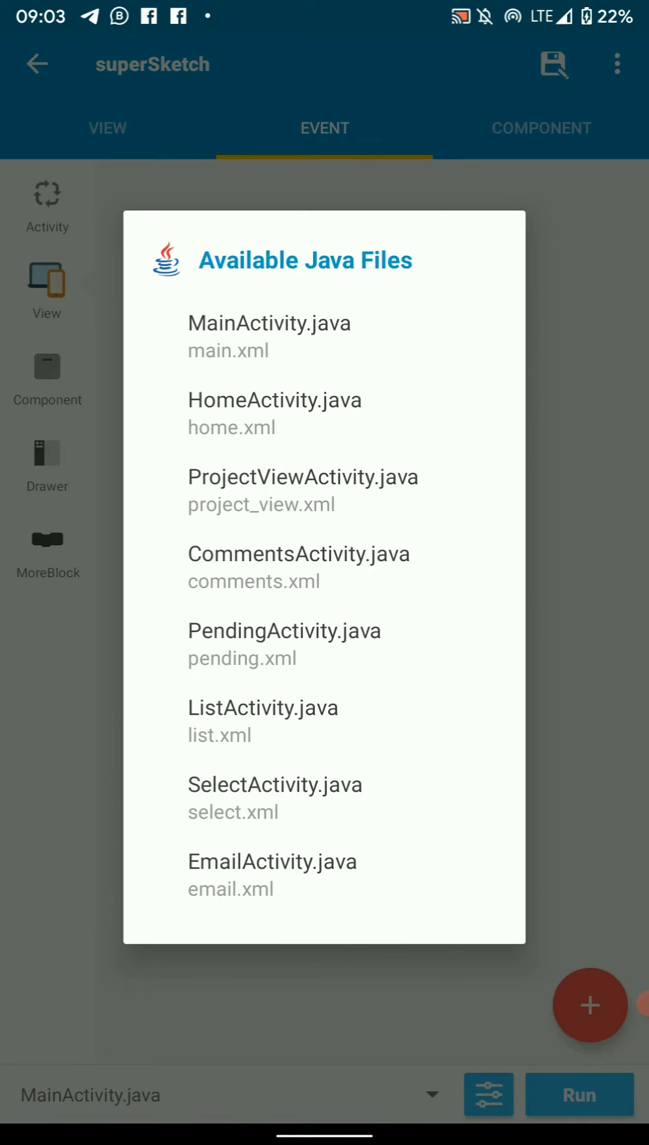
left_click(274, 400)
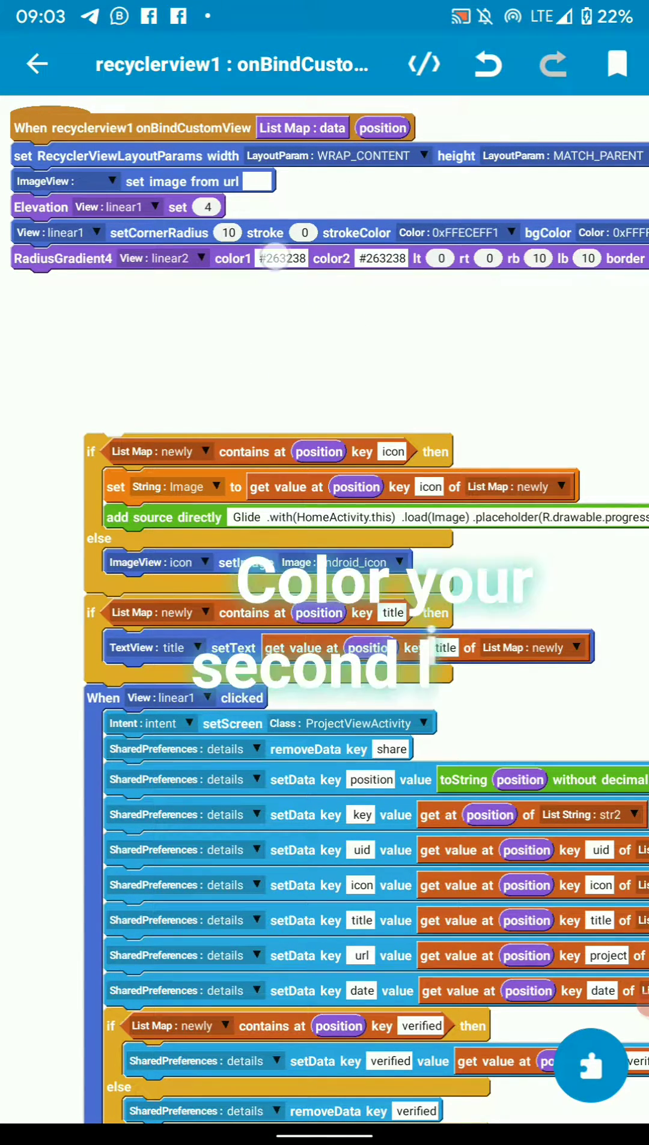
Set linear2's gradient to #263238 with top radii 0, bottom radii 10, and exit the block editor
left_click(281, 258)
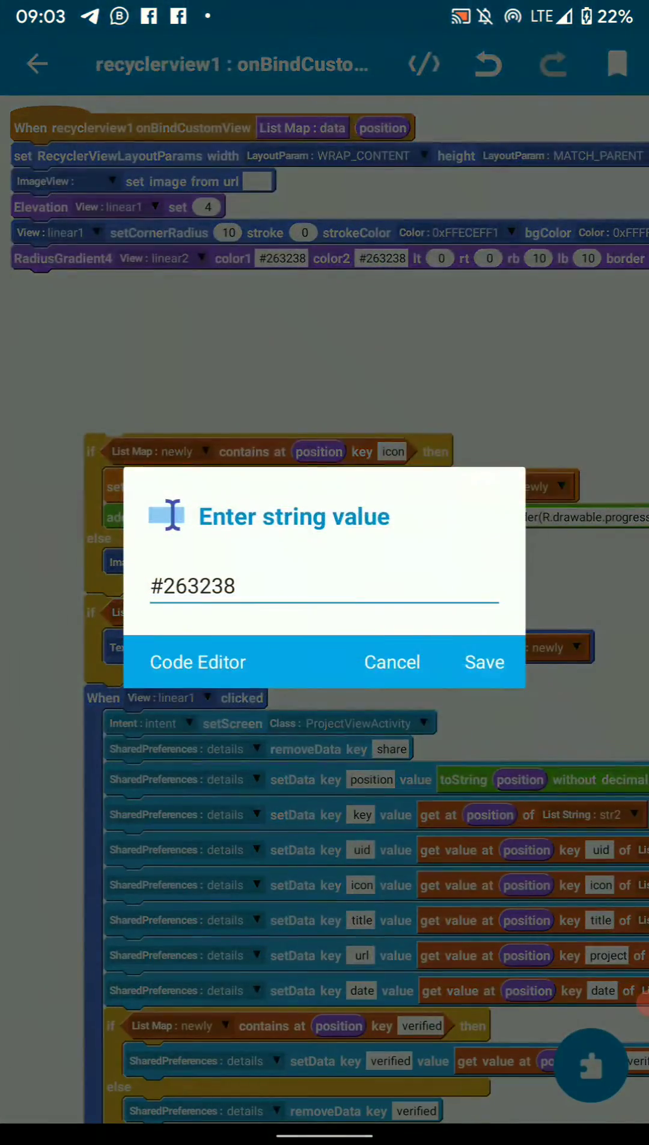
left_click(484, 662)
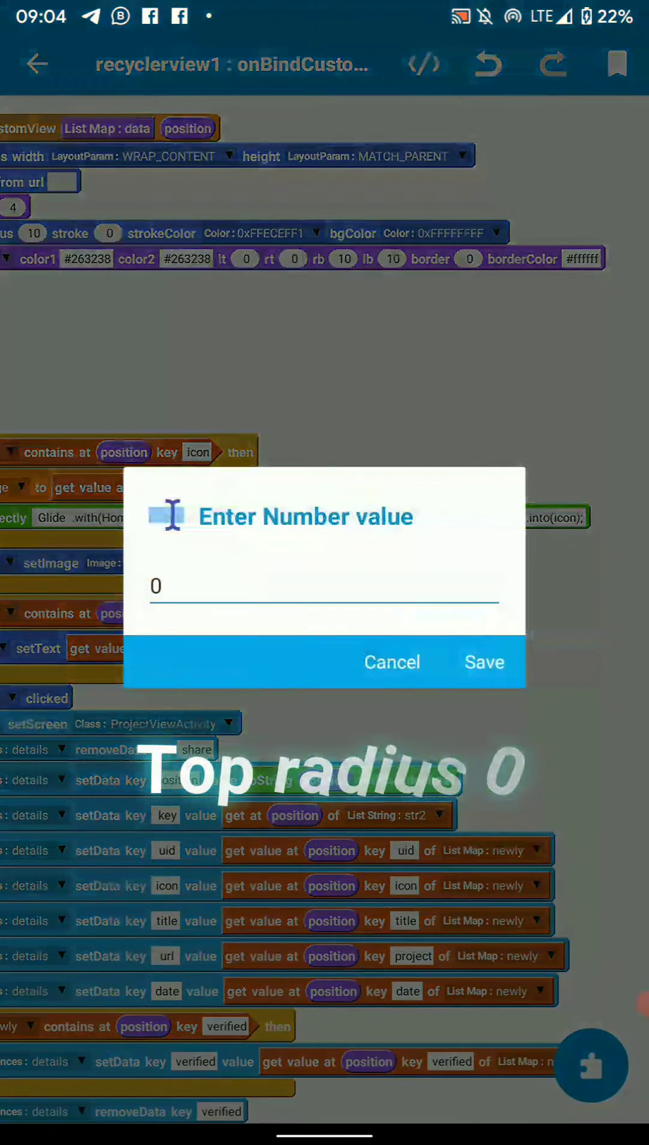
type("10")
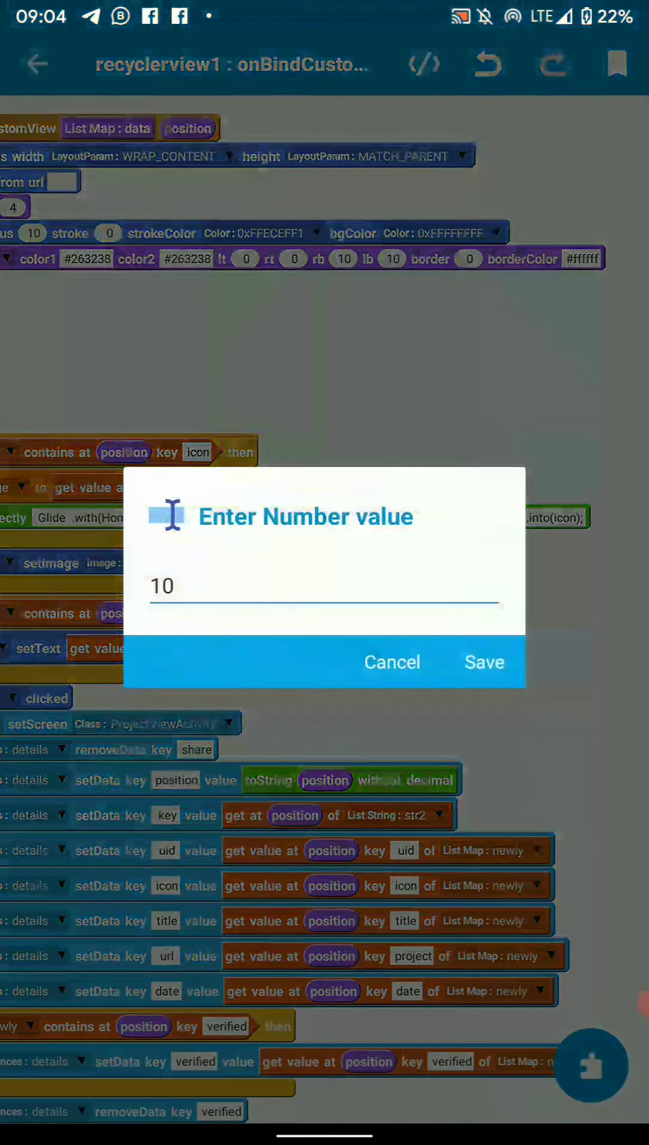
left_click(484, 663)
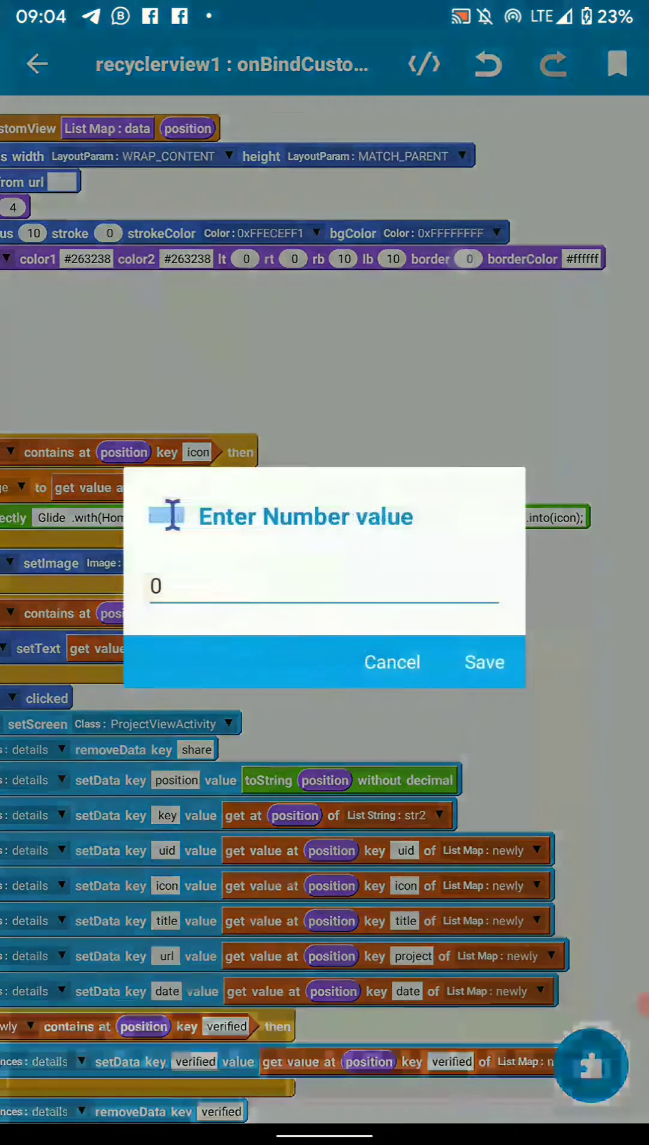
left_click(392, 663)
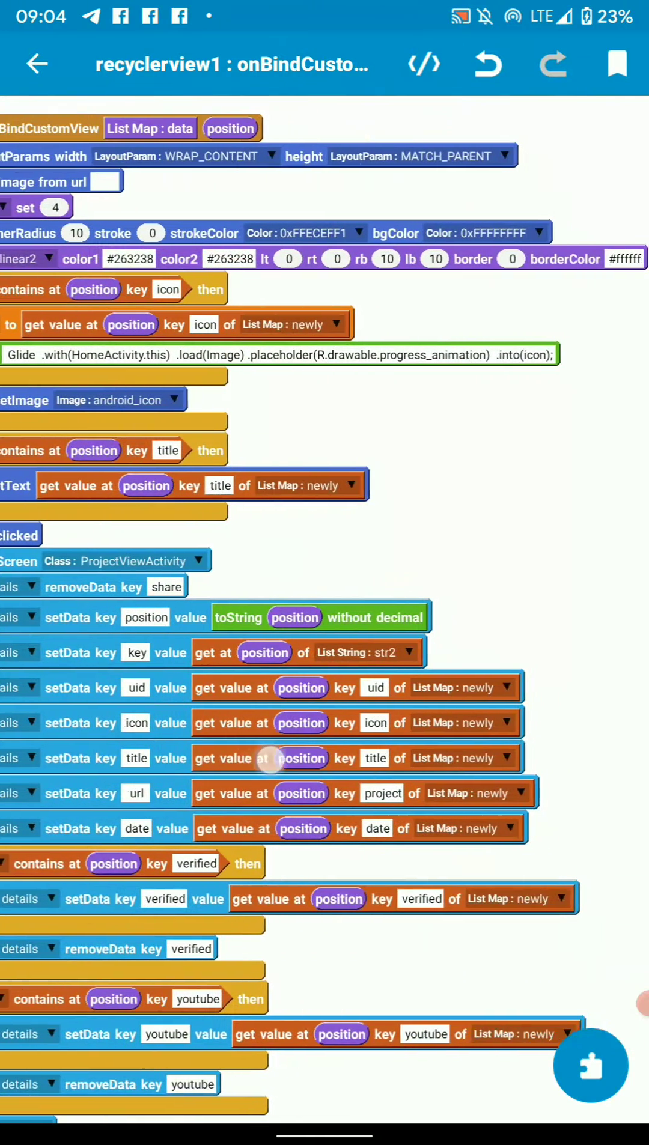
left_click(77, 233)
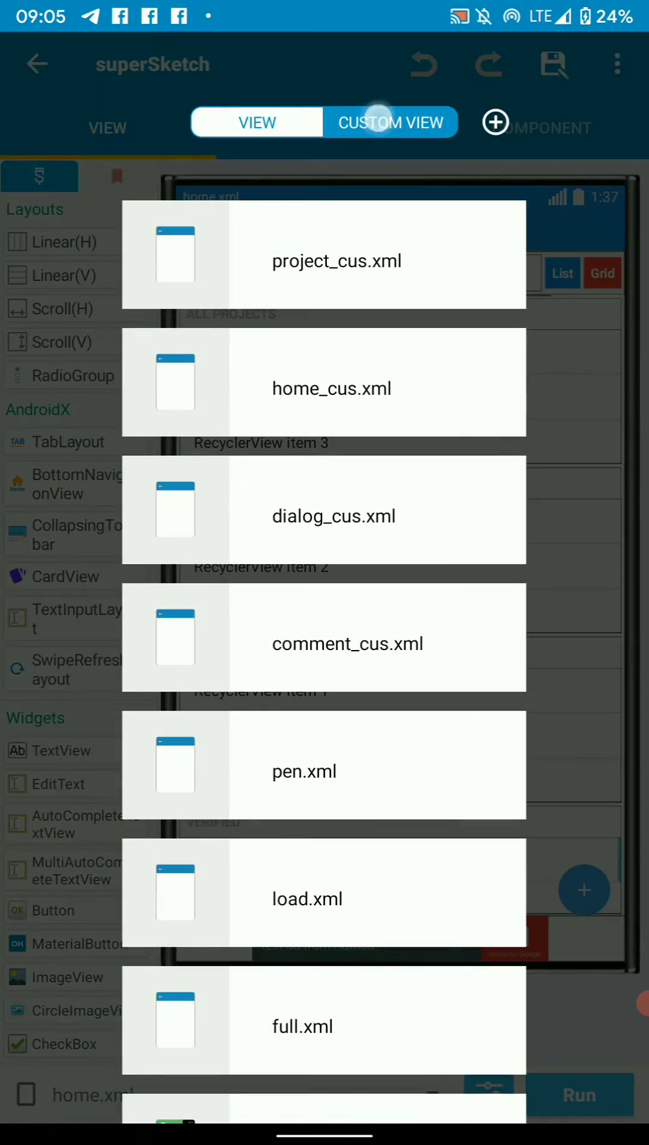
Open home_cus.xml, dismiss the properties bar, and build and run the app
left_click(331, 388)
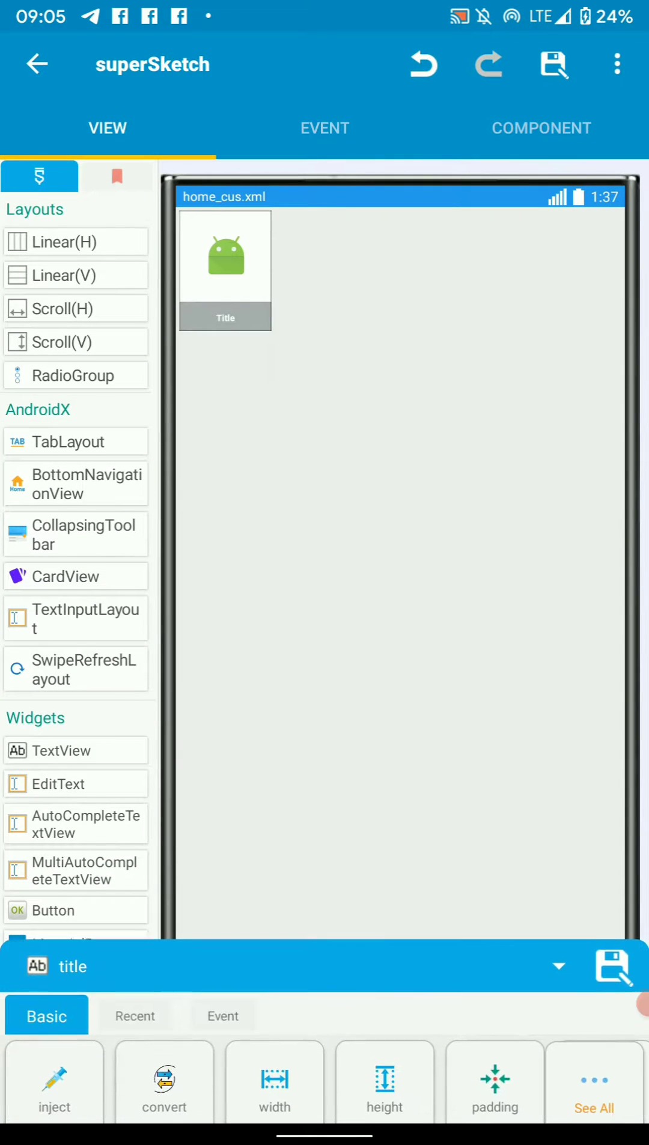
left_click(558, 965)
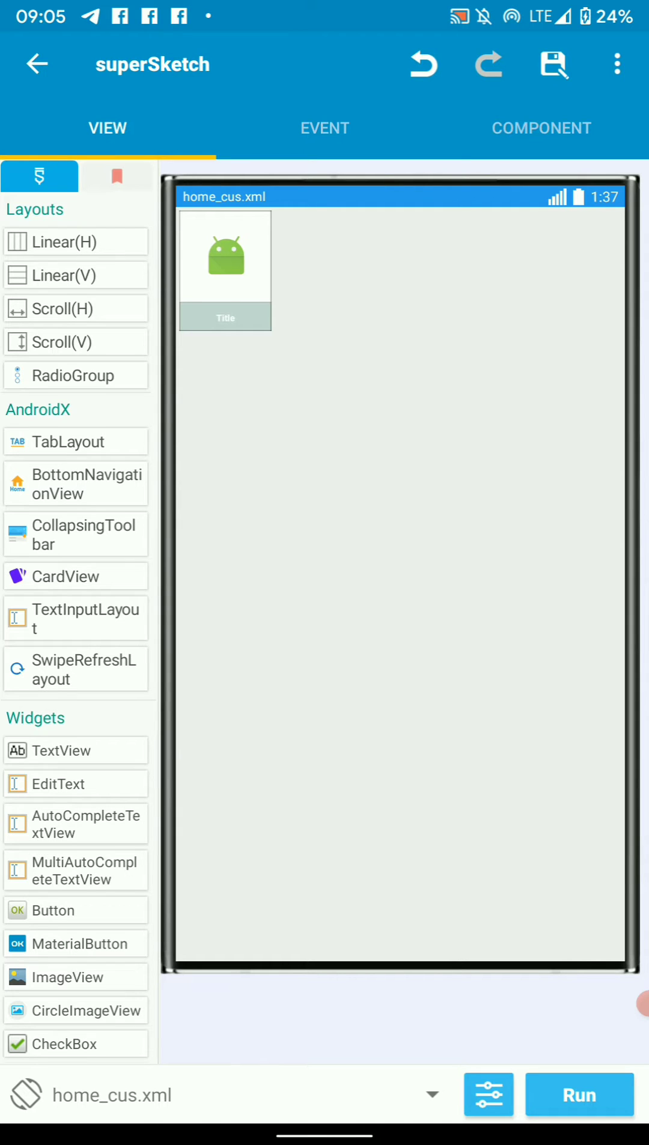
left_click(579, 1094)
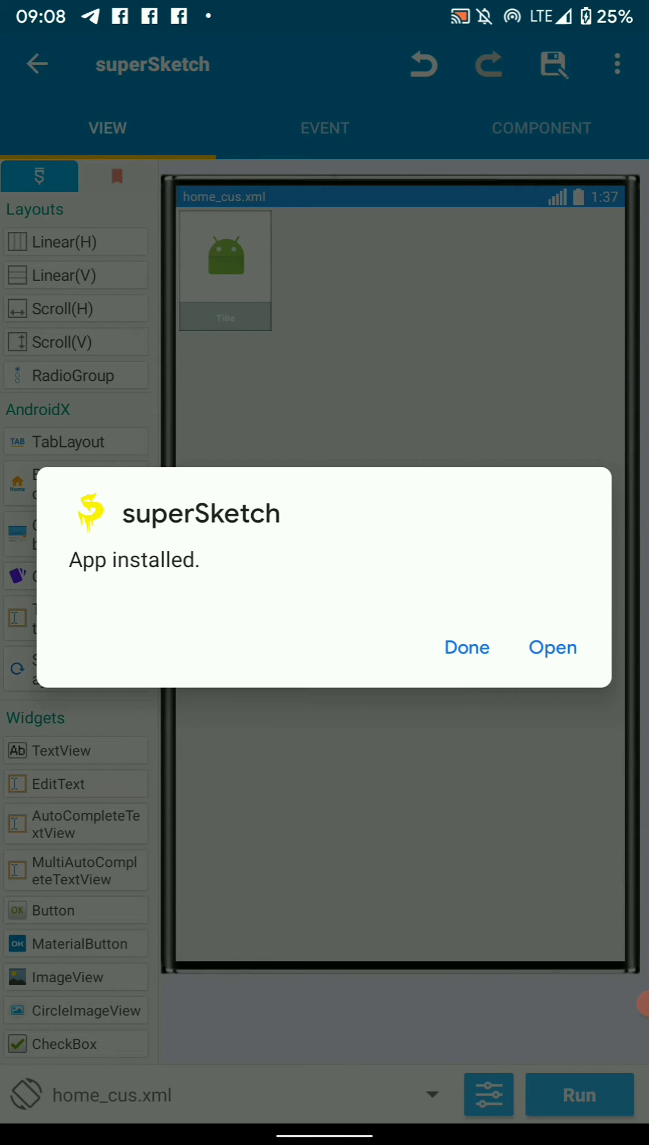
Launch the installed superSketch build and open the Firebase Dynamics project
left_click(552, 648)
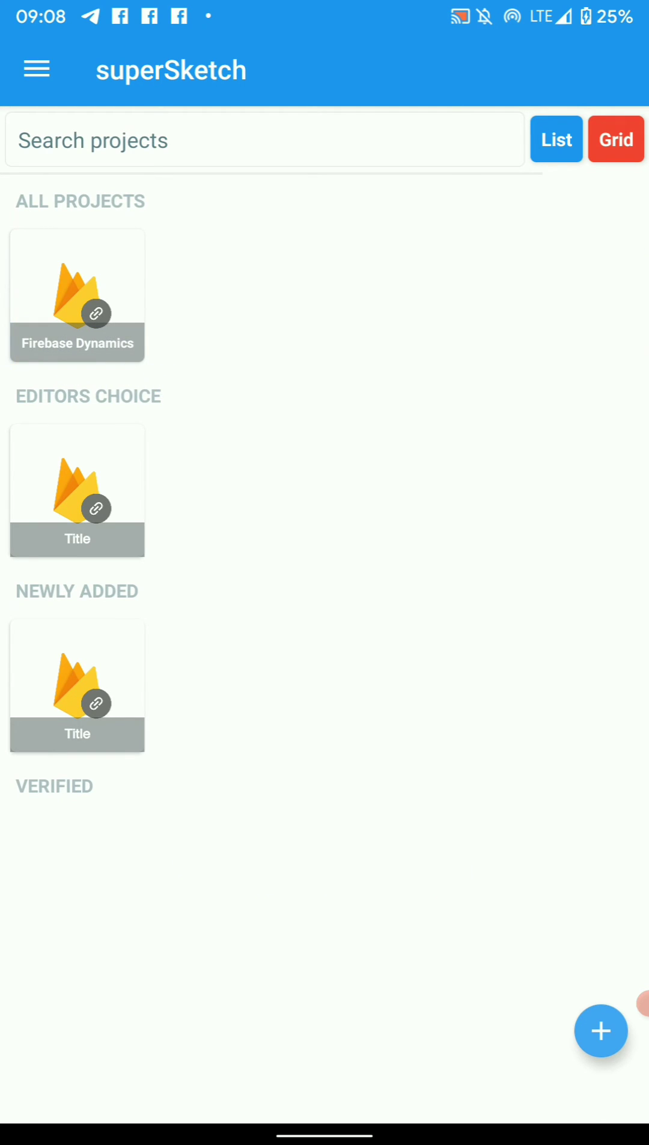
left_click(80, 343)
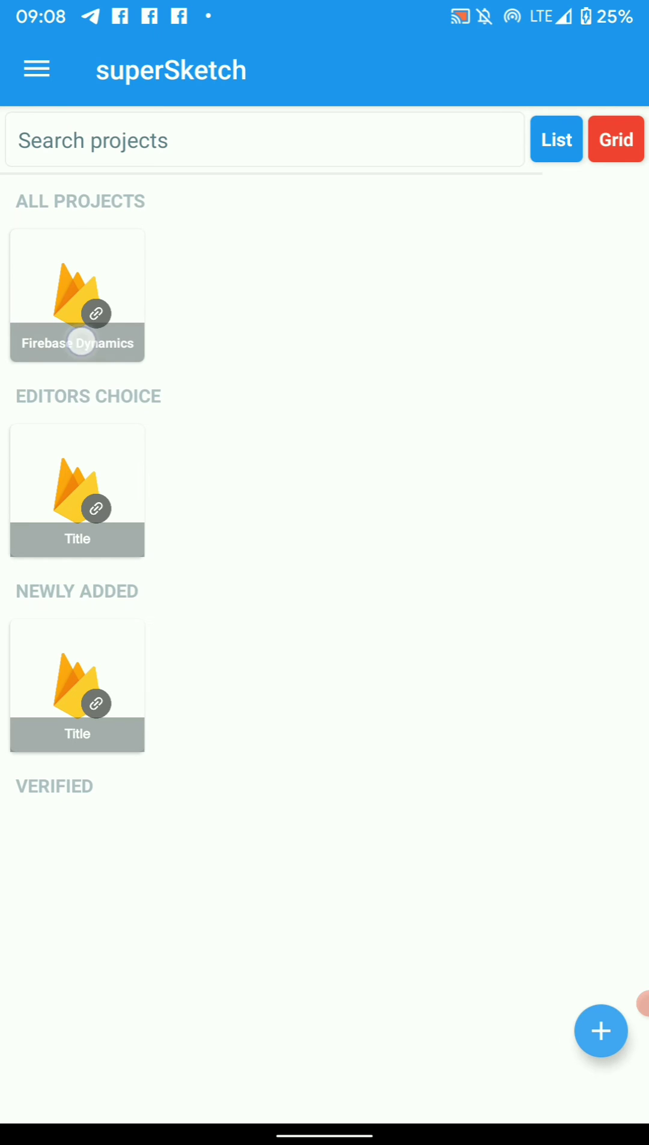